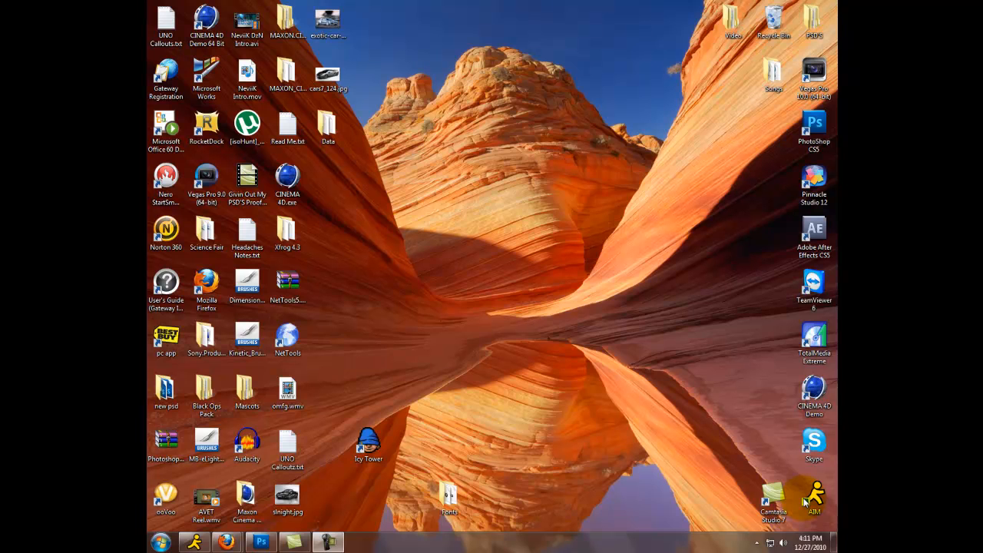
{"action": "mouse_move", "coordinate": [649, 476]}
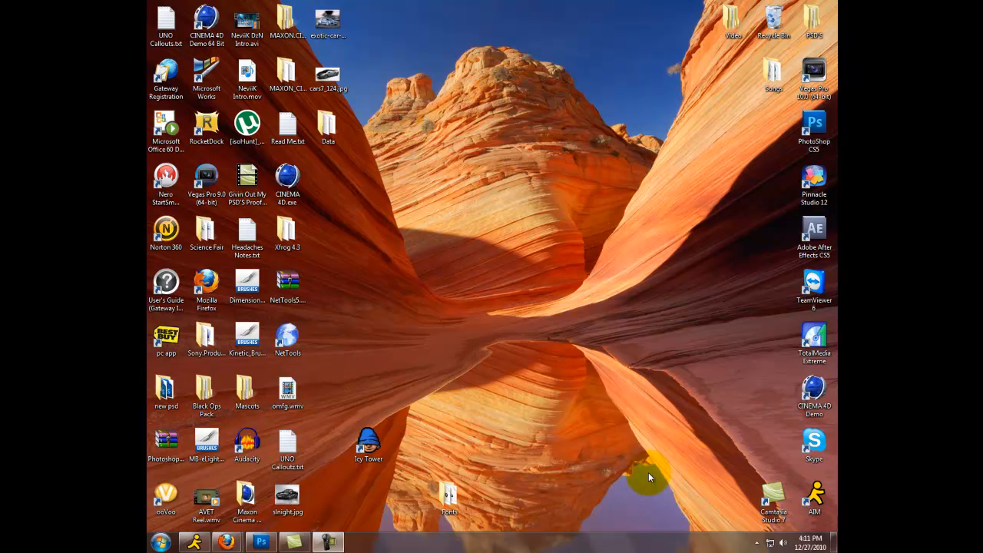
{"action": "mouse_move", "coordinate": [489, 415]}
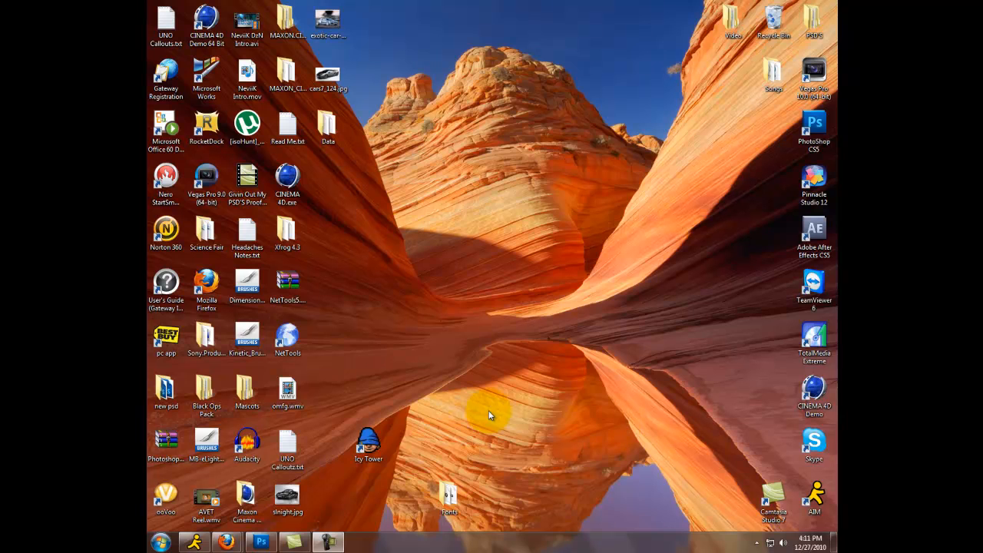
{"action": "mouse_move", "coordinate": [368, 446]}
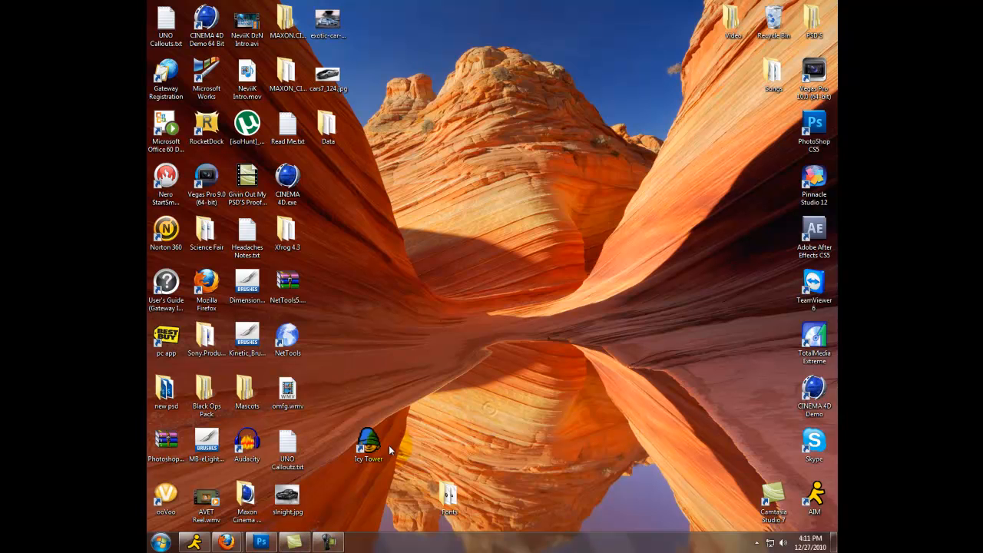
{"action": "mouse_move", "coordinate": [369, 442]}
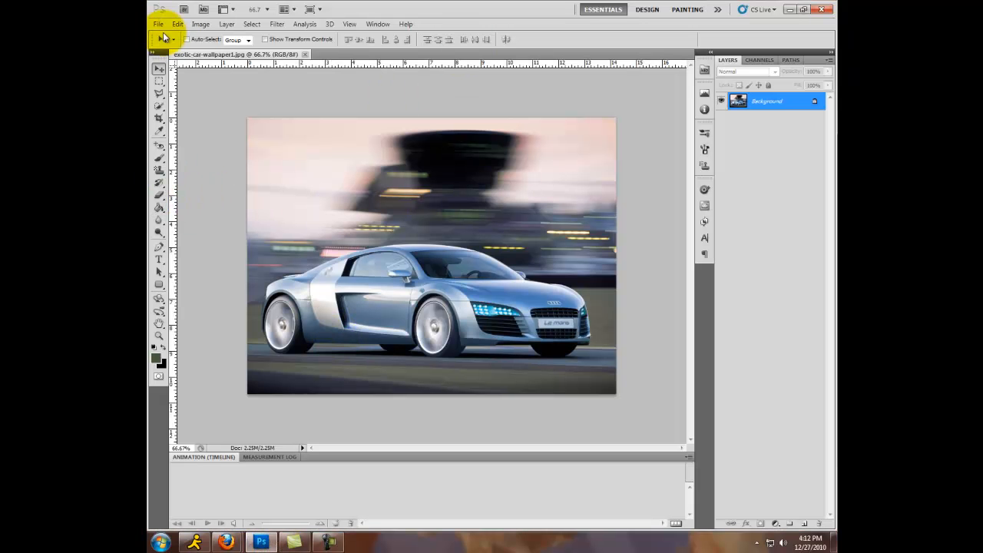
Select the Pen tool and zoom the Audi photo in to 100%
{"action": "left_click", "coordinate": [158, 25]}
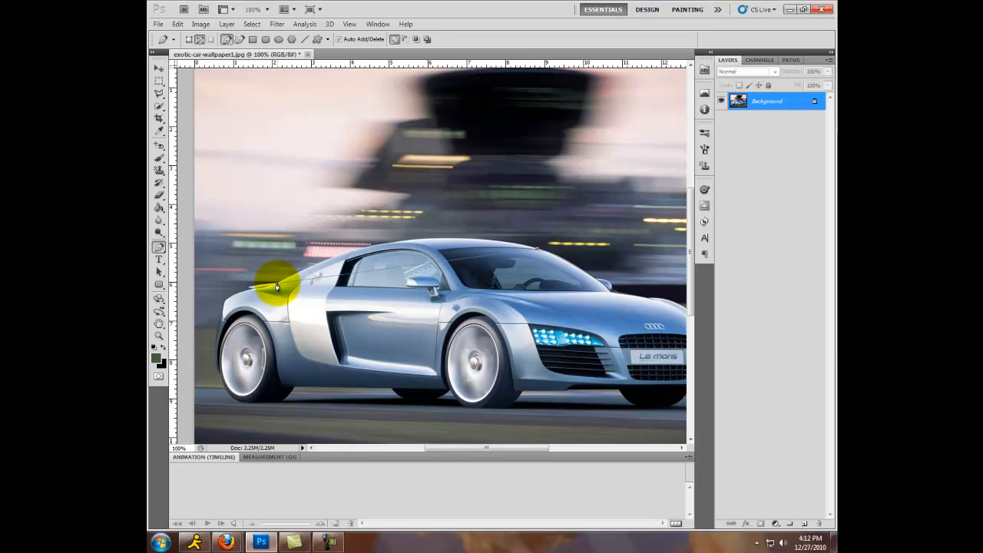
Magnify the view to 200% on the car's side and rear door area
{"action": "left_click_drag", "start_coordinate": [278, 289], "coordinate": [413, 270]}
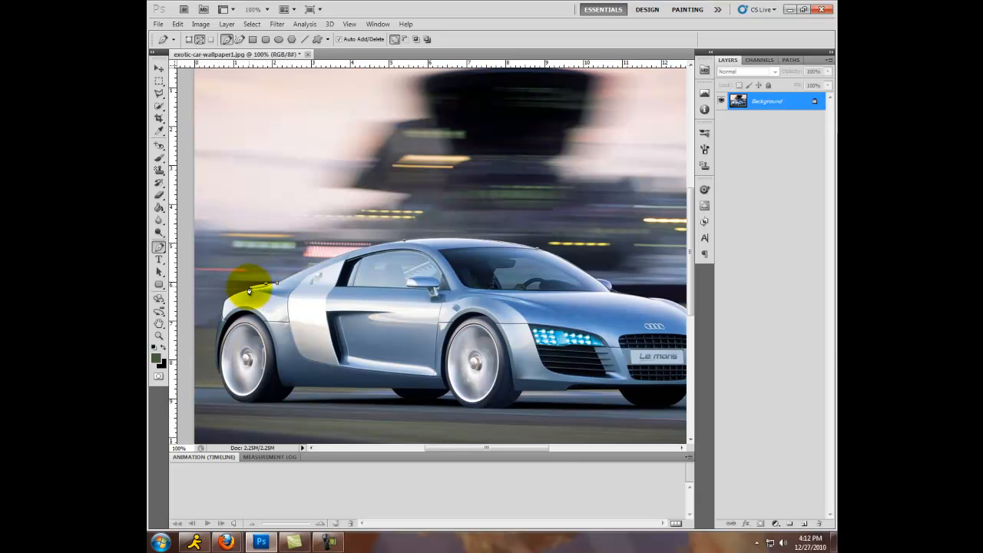
{"action": "mouse_move", "coordinate": [169, 3]}
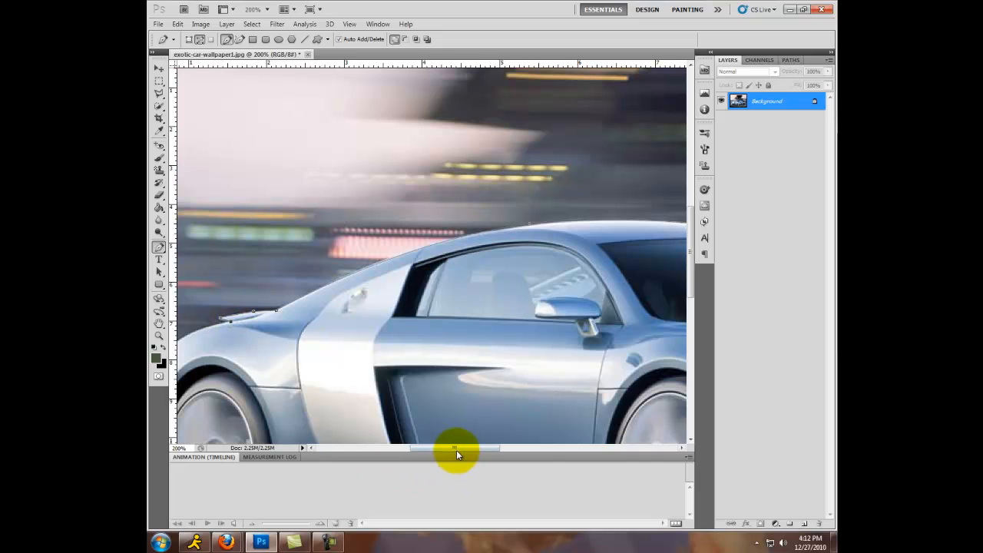
Trace Pen anchor points along the rear fender and down around the rear wheel arch
{"action": "left_click_drag", "start_coordinate": [453, 448], "coordinate": [407, 449]}
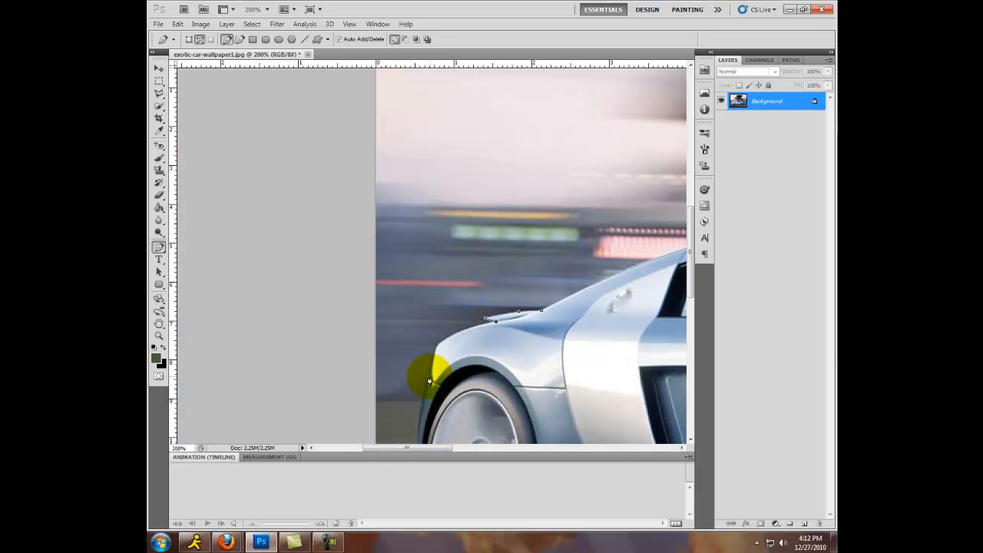
{"action": "left_click_drag", "start_coordinate": [430, 381], "coordinate": [446, 346]}
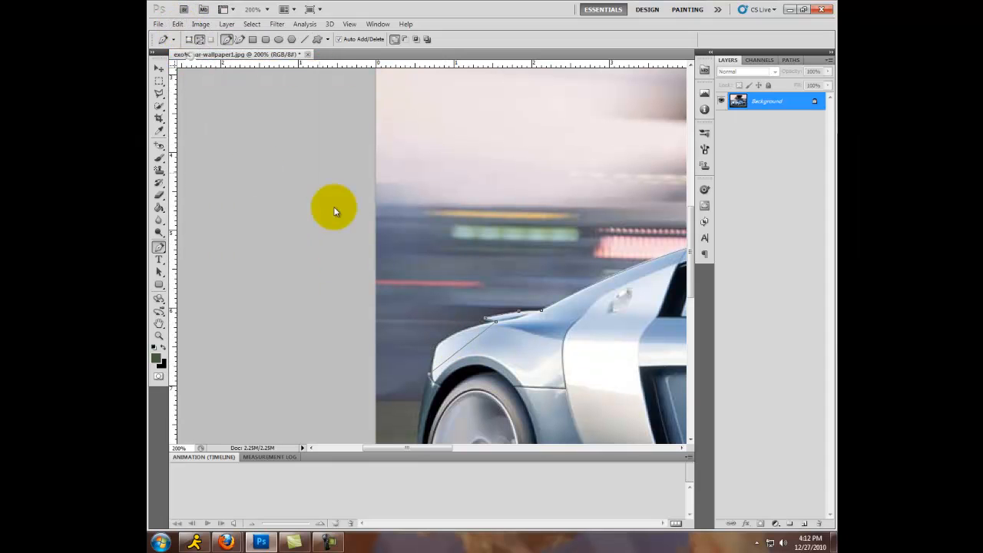
{"action": "mouse_move", "coordinate": [427, 379]}
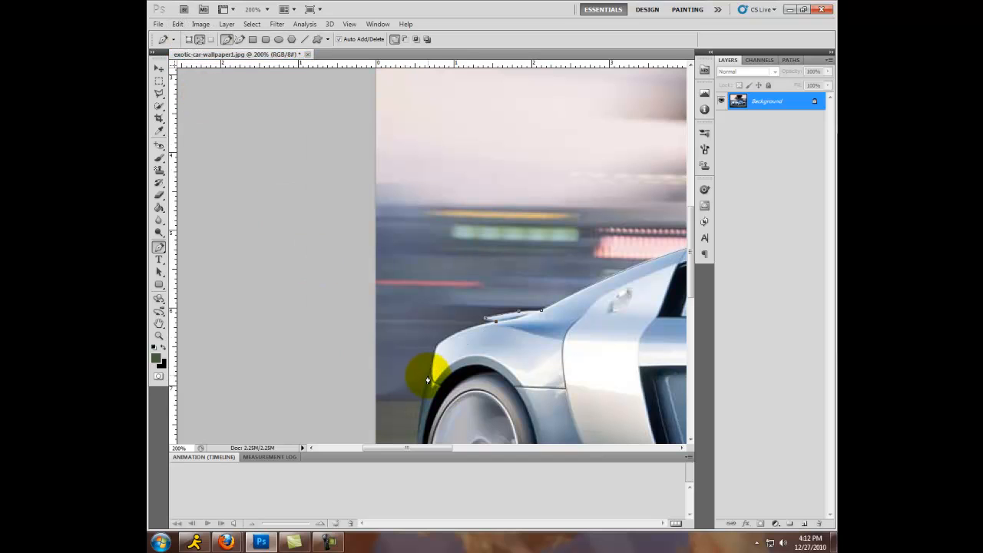
{"action": "mouse_move", "coordinate": [430, 378]}
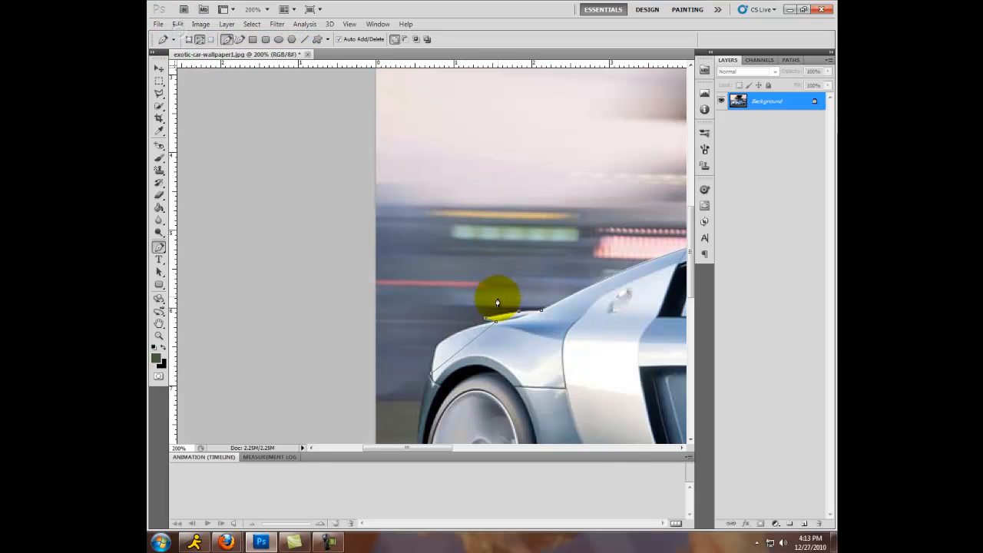
{"action": "left_click_drag", "start_coordinate": [498, 301], "coordinate": [449, 344]}
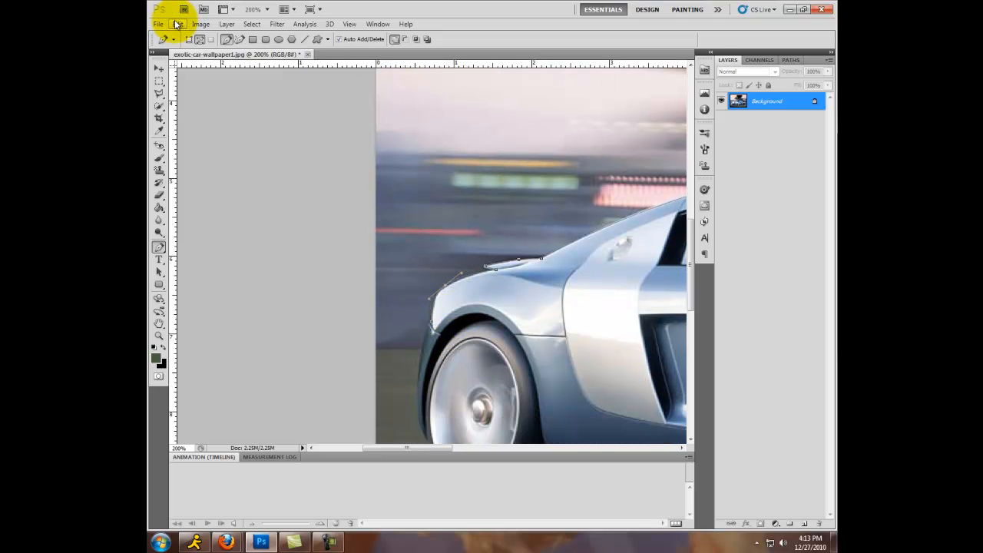
{"action": "left_click", "coordinate": [464, 298]}
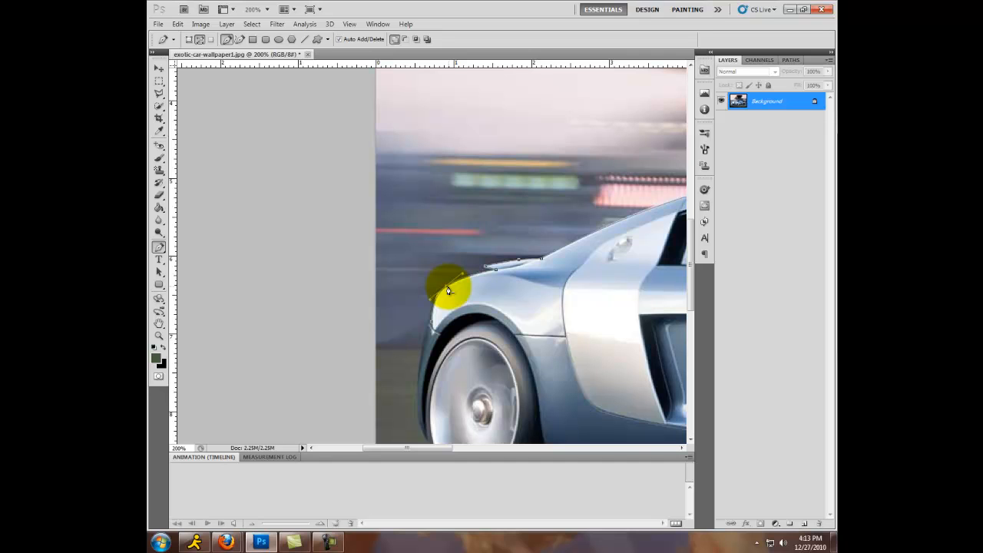
{"action": "scroll", "scroll_direction": "down", "scroll_amount": 3}
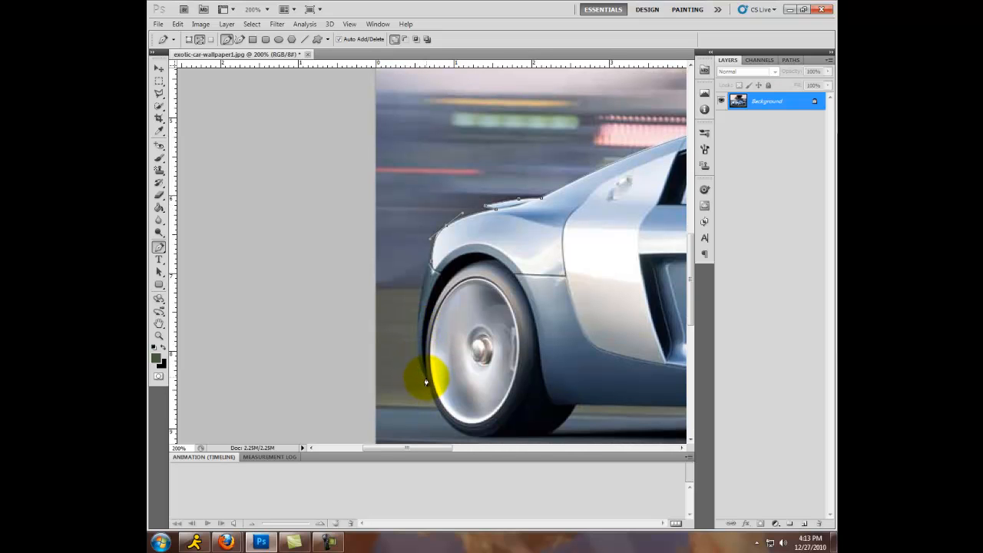
{"action": "left_click", "coordinate": [427, 321]}
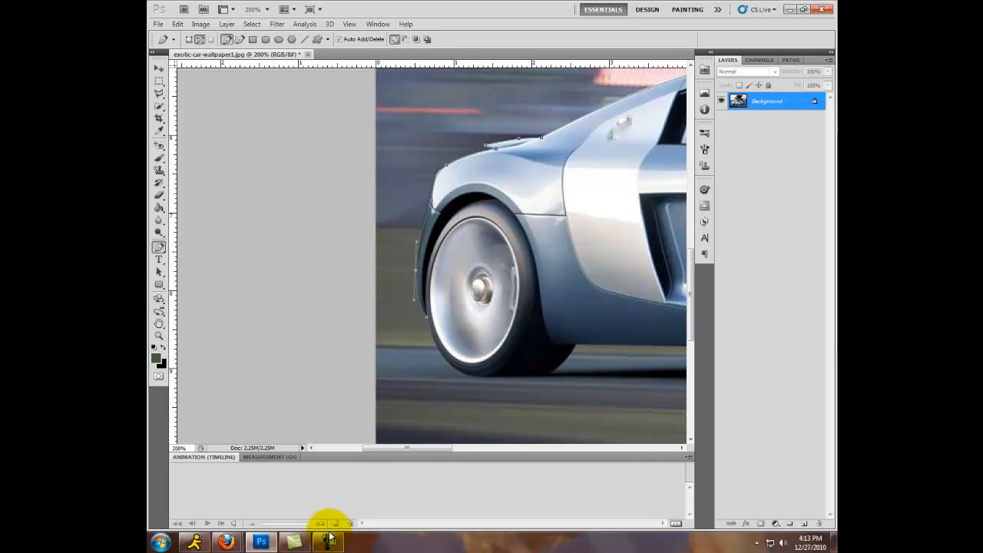
Finish the path and convert the locked Background into an editable Layer 0
{"action": "left_click", "coordinate": [328, 541]}
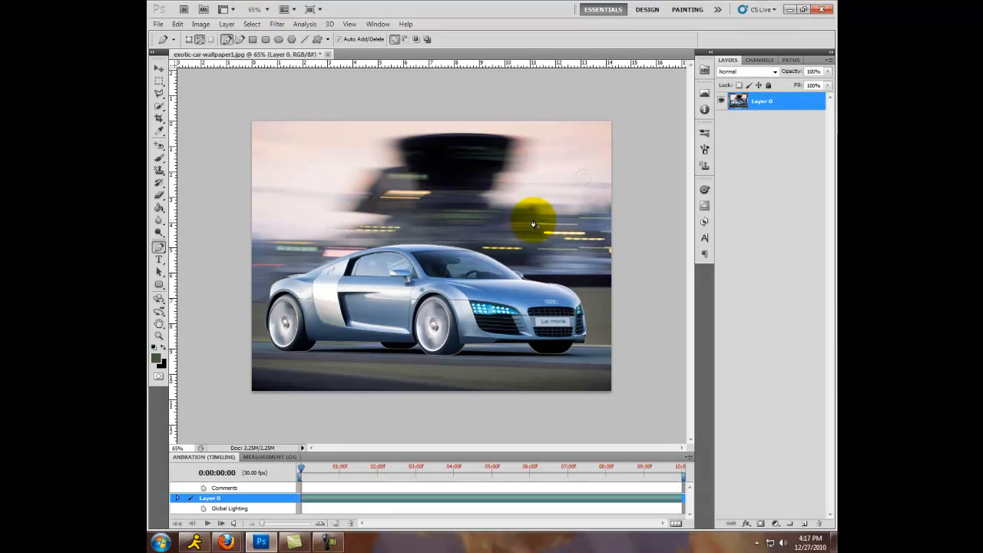
Mask the car out with a vector mask from the path and convert Layer 0 to a smart object
{"action": "right_click", "coordinate": [532, 225]}
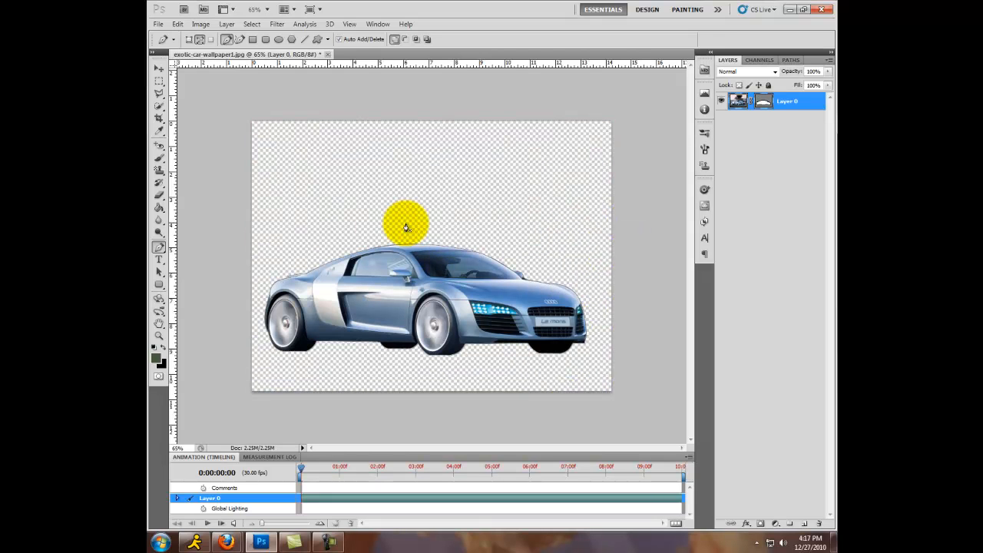
{"action": "mouse_move", "coordinate": [497, 254]}
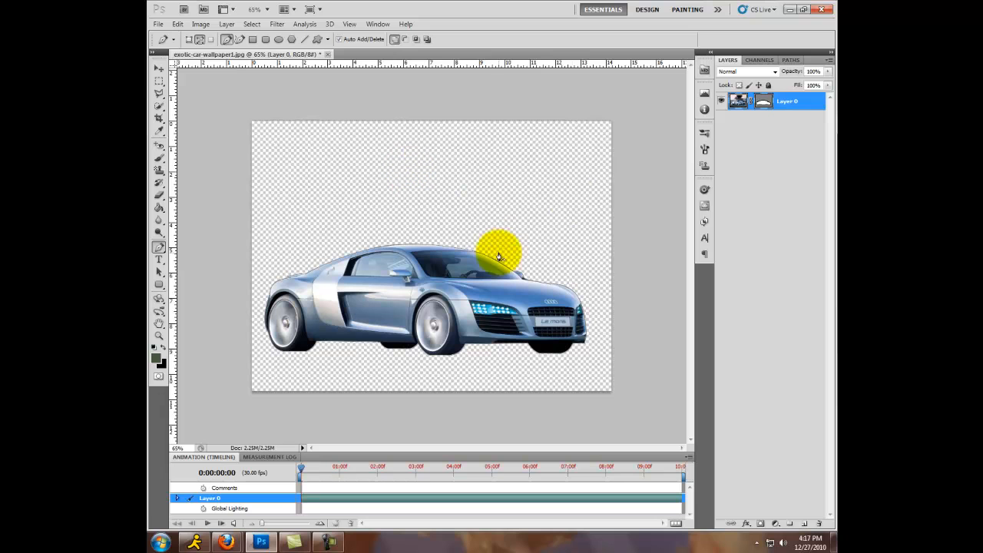
{"action": "right_click", "coordinate": [787, 101]}
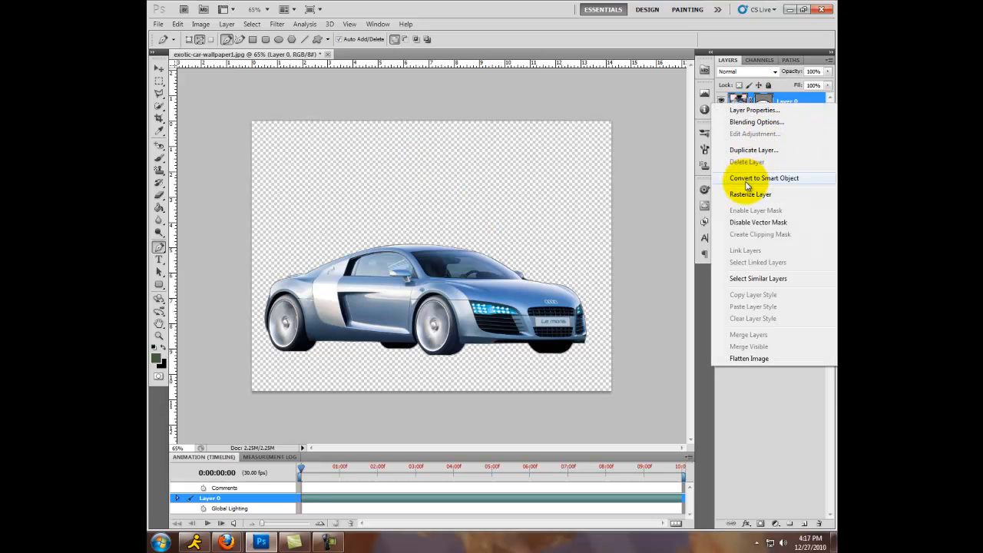
{"action": "left_click", "coordinate": [765, 178]}
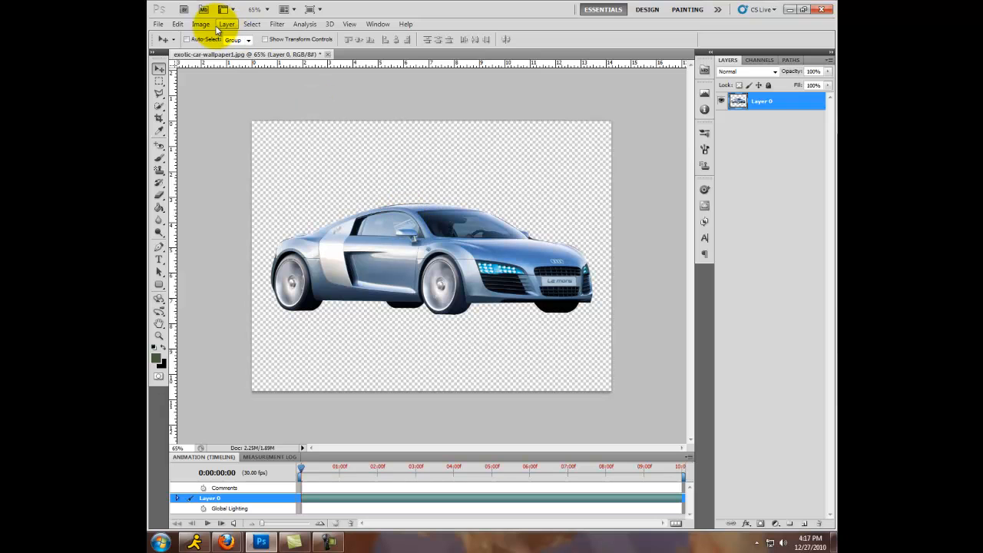
Bring up Image > Adjustments > Hue/Saturation and its colour-range channel list
{"action": "left_click", "coordinate": [200, 24]}
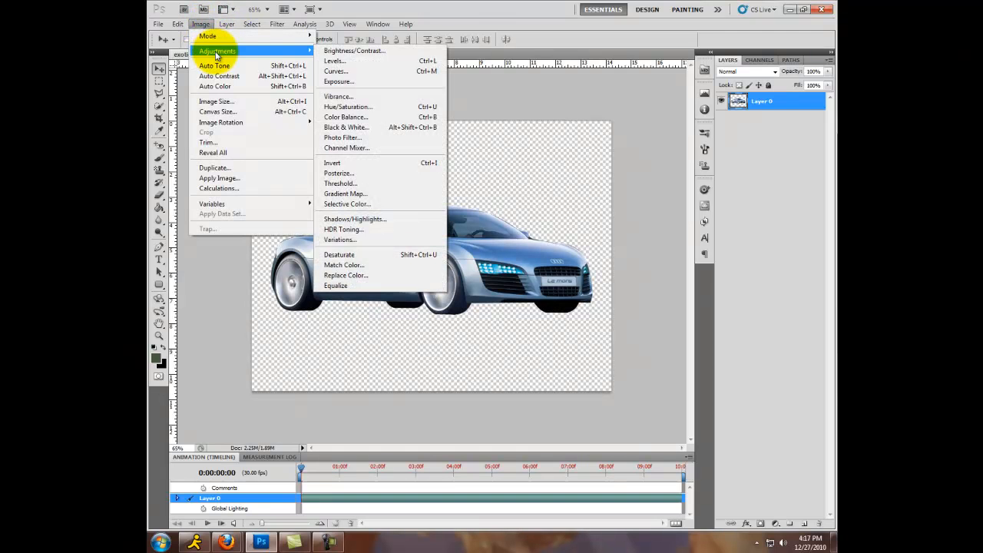
{"action": "mouse_move", "coordinate": [351, 108]}
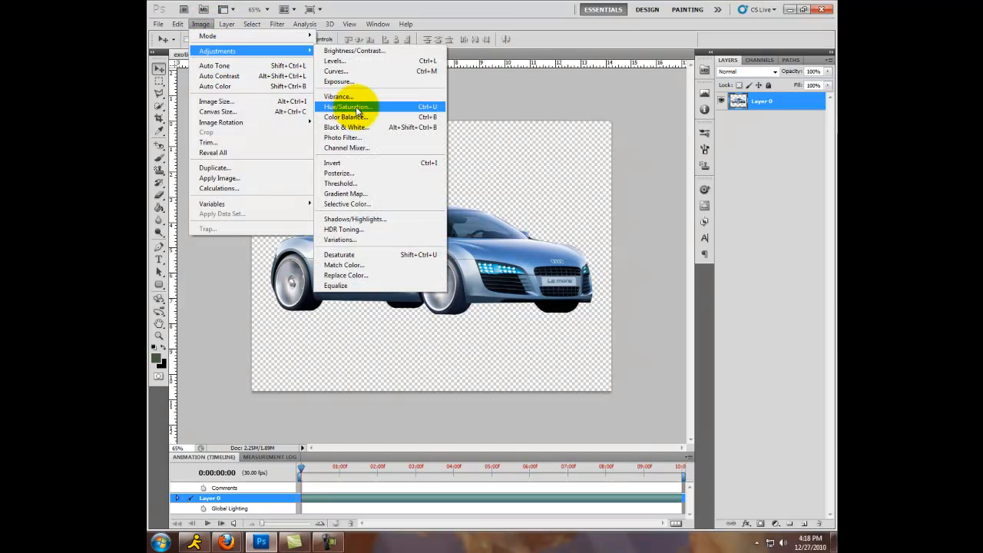
{"action": "left_click", "coordinate": [347, 107]}
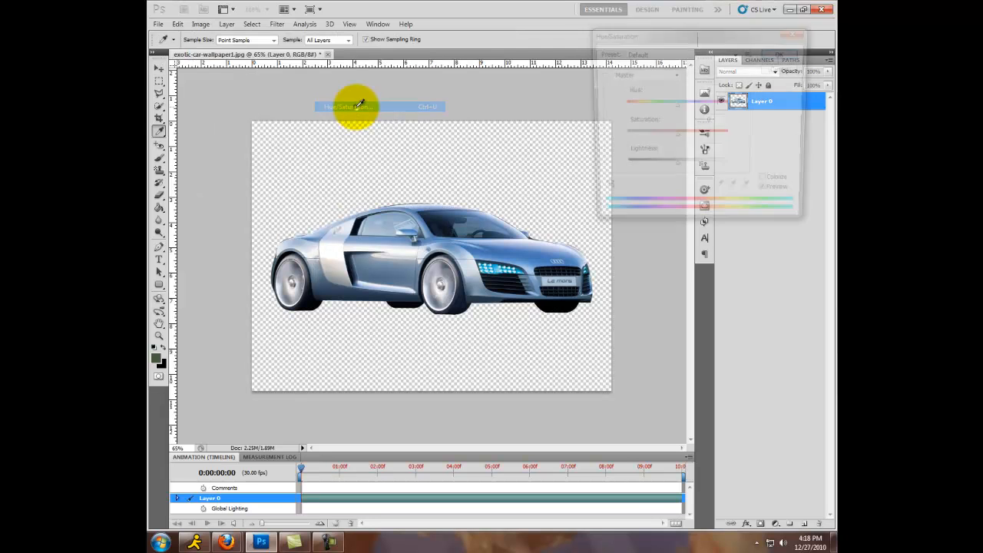
{"action": "left_click", "coordinate": [345, 106]}
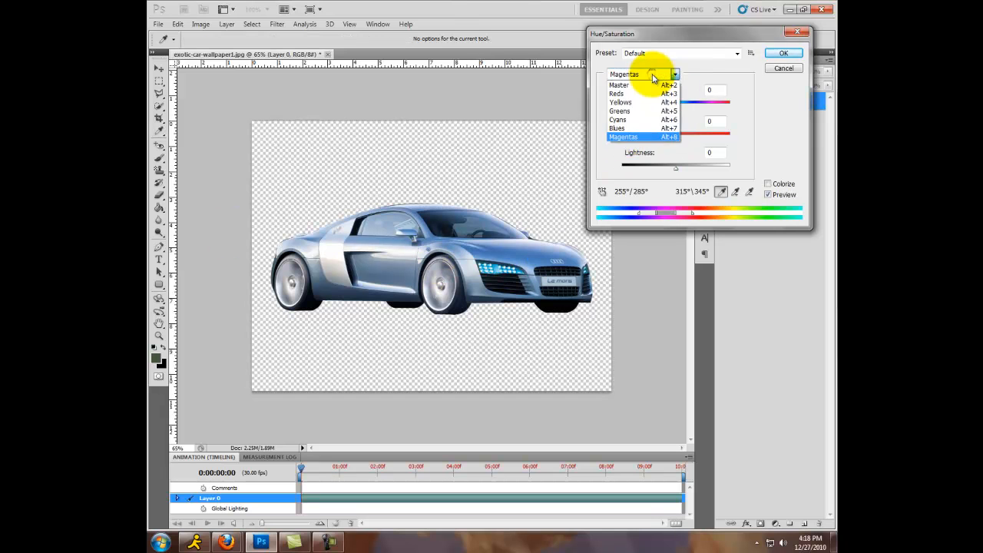
Choose a channel and sample the car body with the eyedropper, giving the Greens 2 range
{"action": "left_click", "coordinate": [618, 127]}
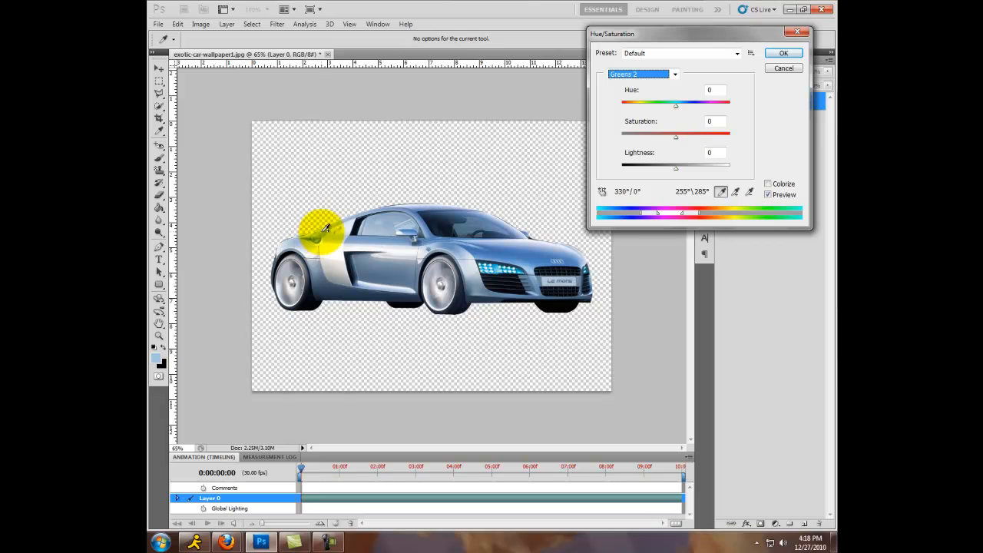
{"action": "mouse_move", "coordinate": [412, 203]}
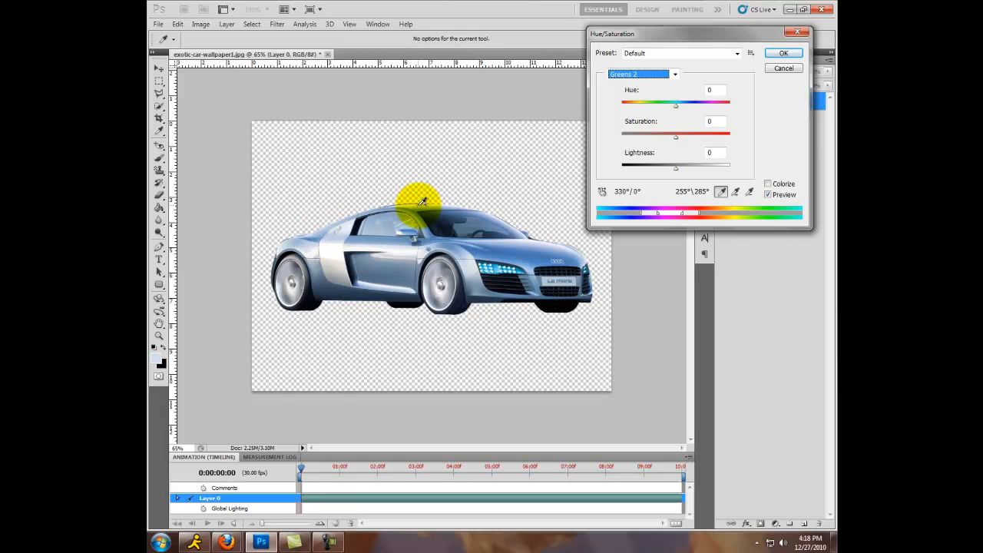
{"action": "mouse_move", "coordinate": [538, 229]}
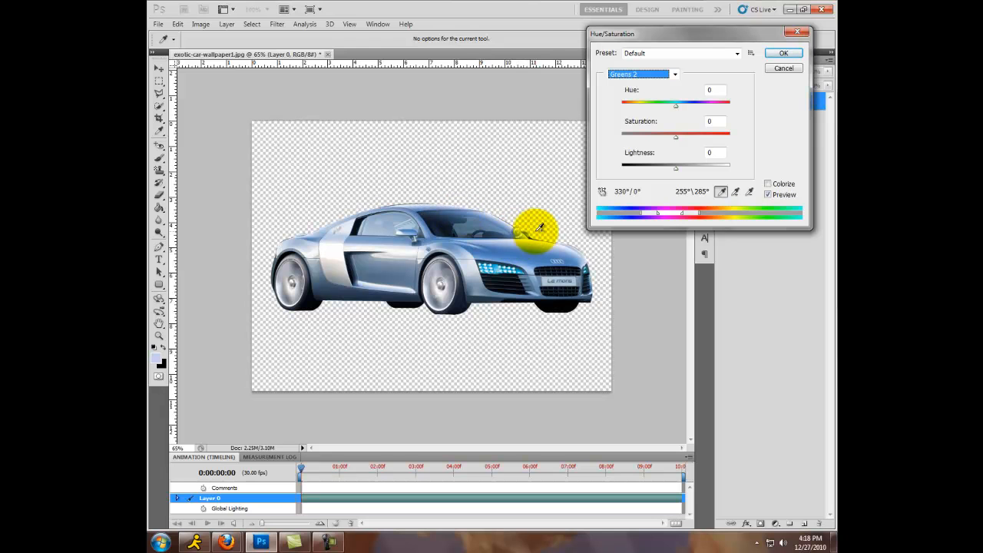
{"action": "left_click", "coordinate": [178, 25]}
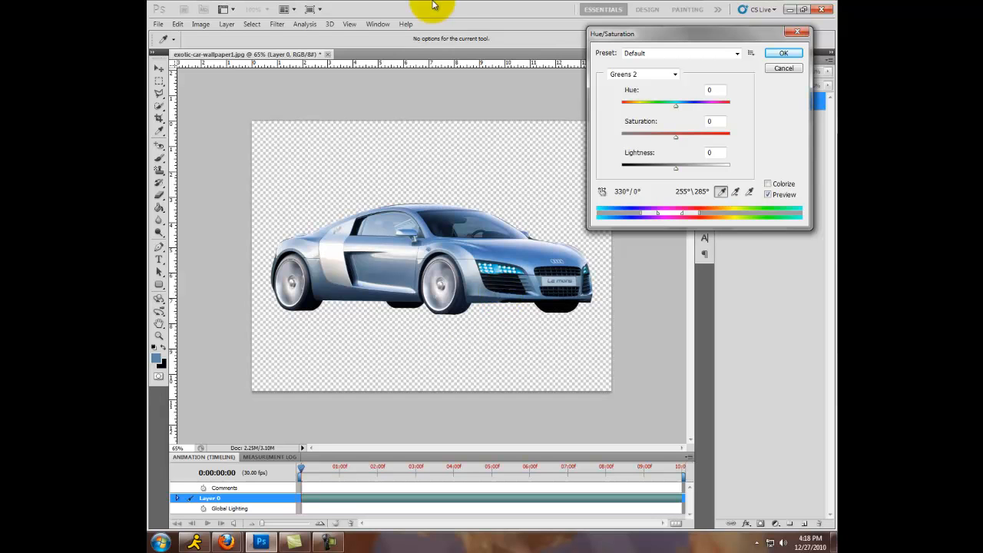
Shift the Hue through green, gold, blue and purple to -180, turning the car bronze
{"action": "left_click", "coordinate": [674, 73]}
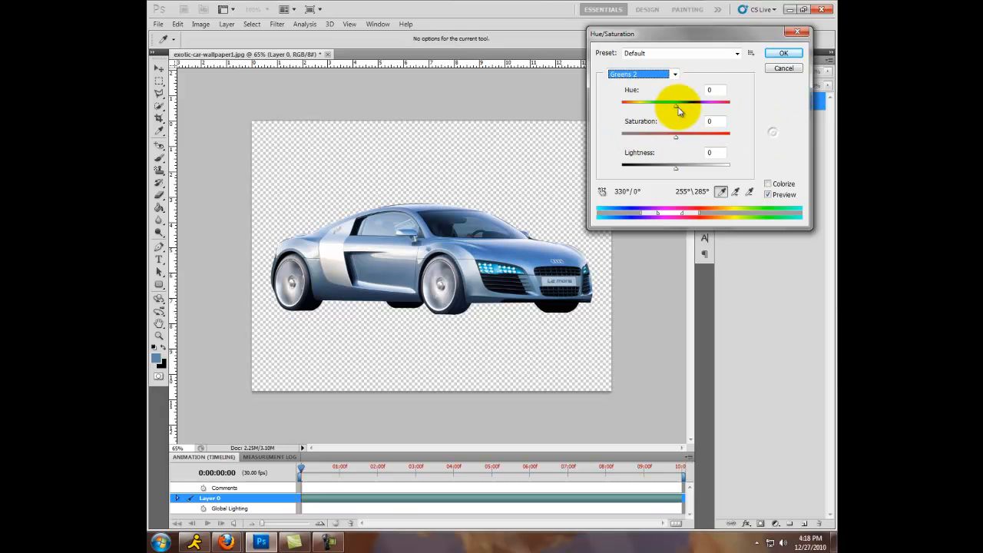
{"action": "left_click_drag", "start_coordinate": [679, 101], "coordinate": [624, 101]}
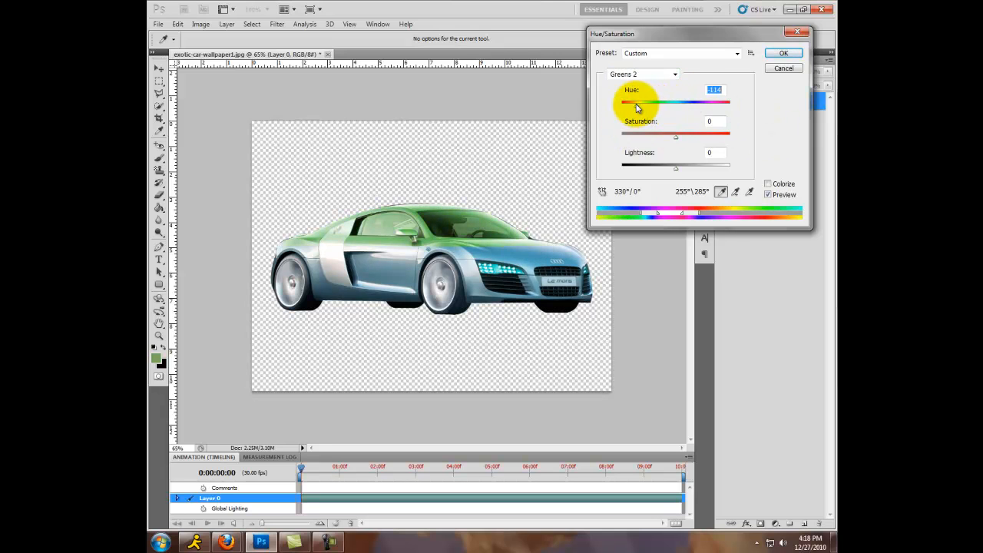
{"action": "left_click_drag", "start_coordinate": [629, 101], "coordinate": [658, 101]}
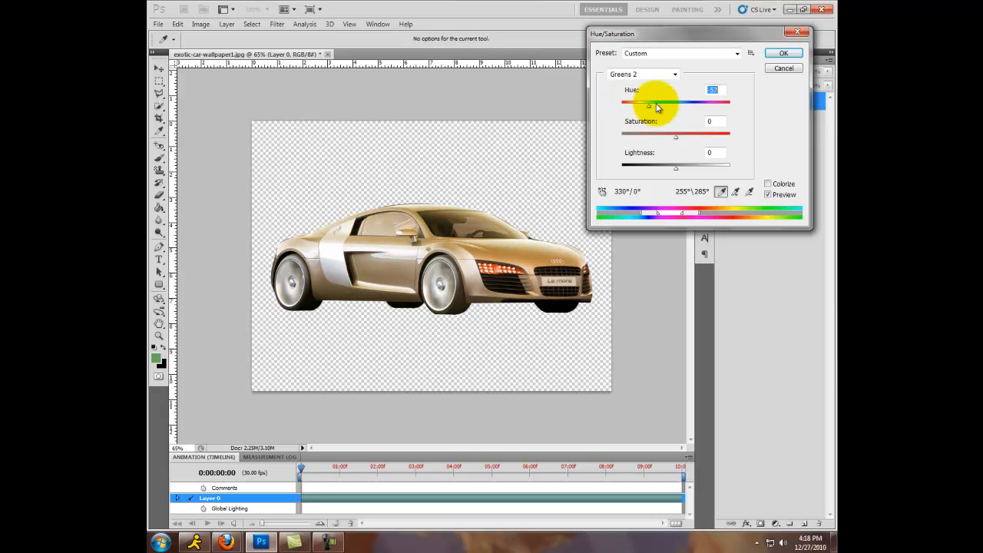
{"action": "left_click_drag", "start_coordinate": [648, 104], "coordinate": [685, 104]}
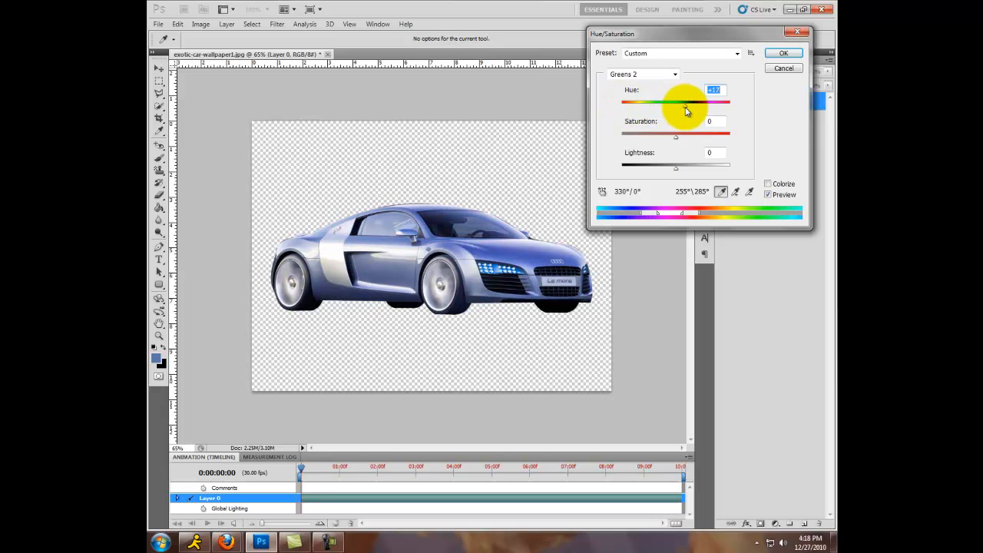
{"action": "left_click_drag", "start_coordinate": [685, 104], "coordinate": [710, 104]}
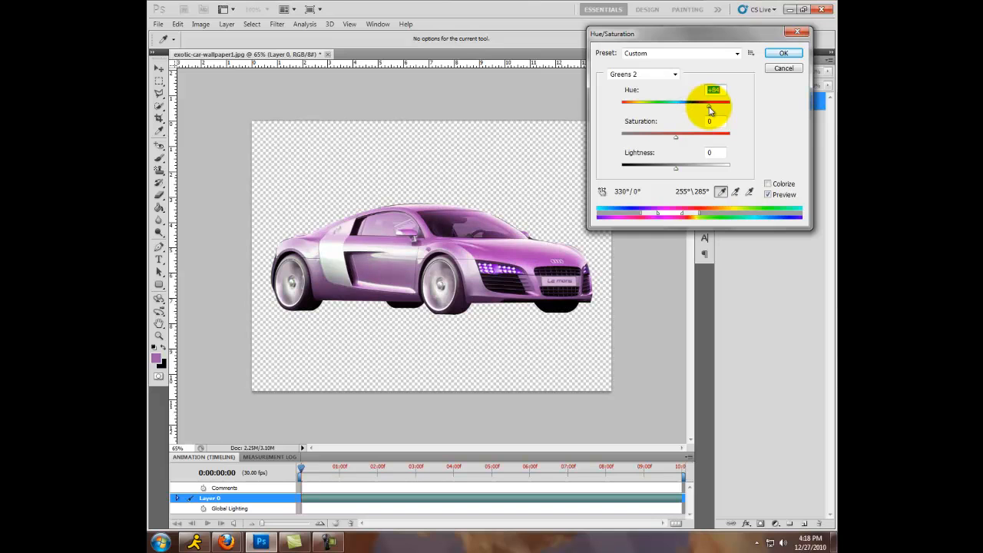
{"action": "left_click_drag", "start_coordinate": [710, 101], "coordinate": [720, 102]}
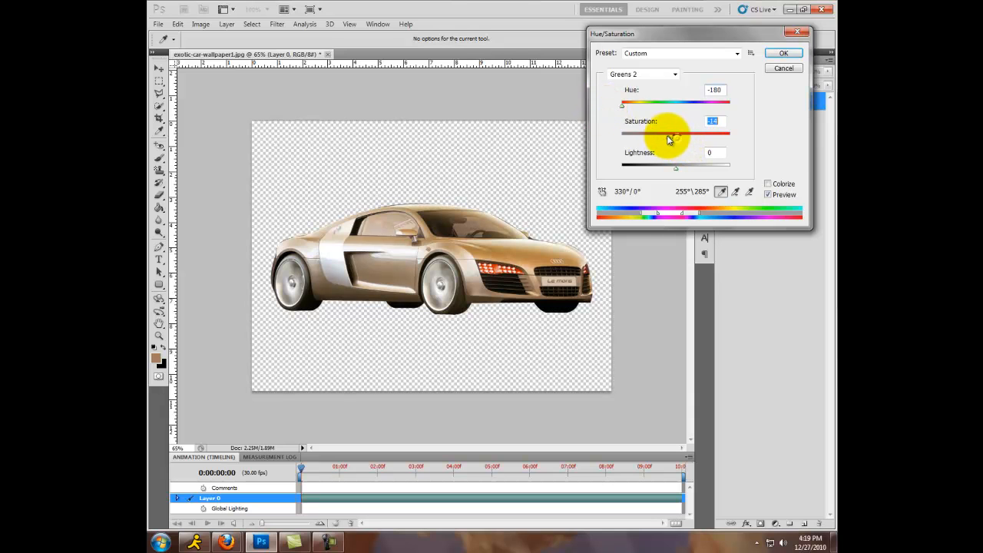
Boost Saturation to bright orange, then bring it back to 0 for a muted bronze
{"action": "left_click_drag", "start_coordinate": [677, 136], "coordinate": [729, 135]}
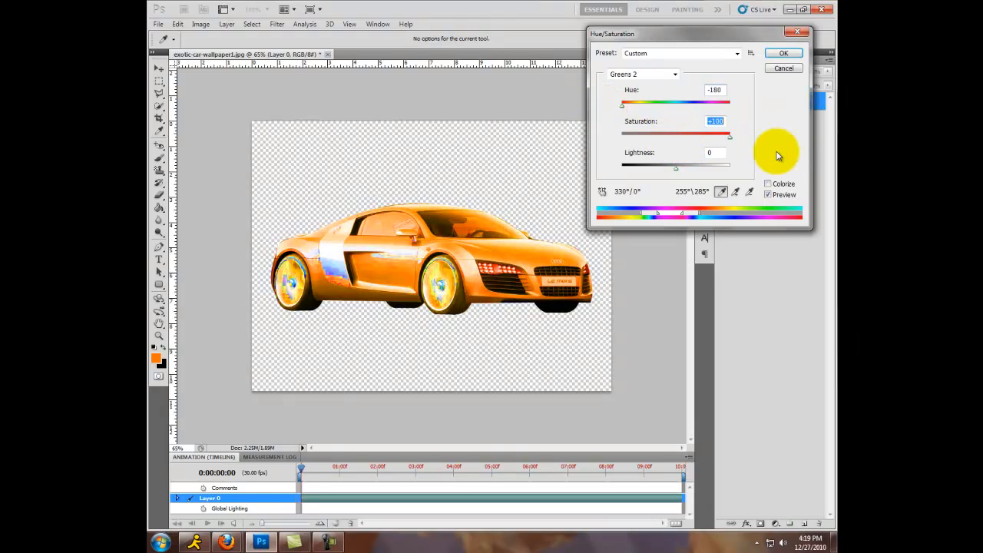
{"action": "left_click_drag", "start_coordinate": [729, 135], "coordinate": [691, 136]}
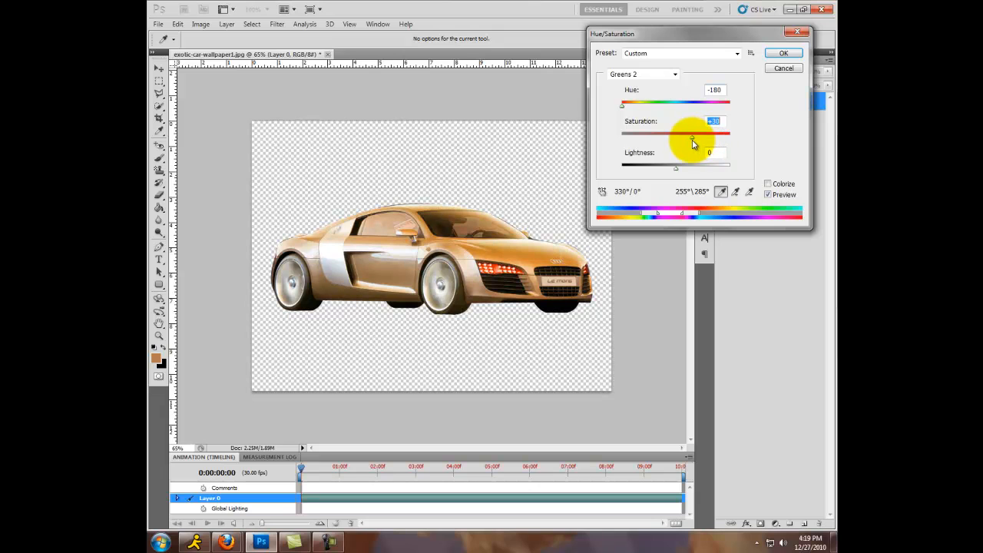
{"action": "left_click_drag", "start_coordinate": [695, 135], "coordinate": [685, 135]}
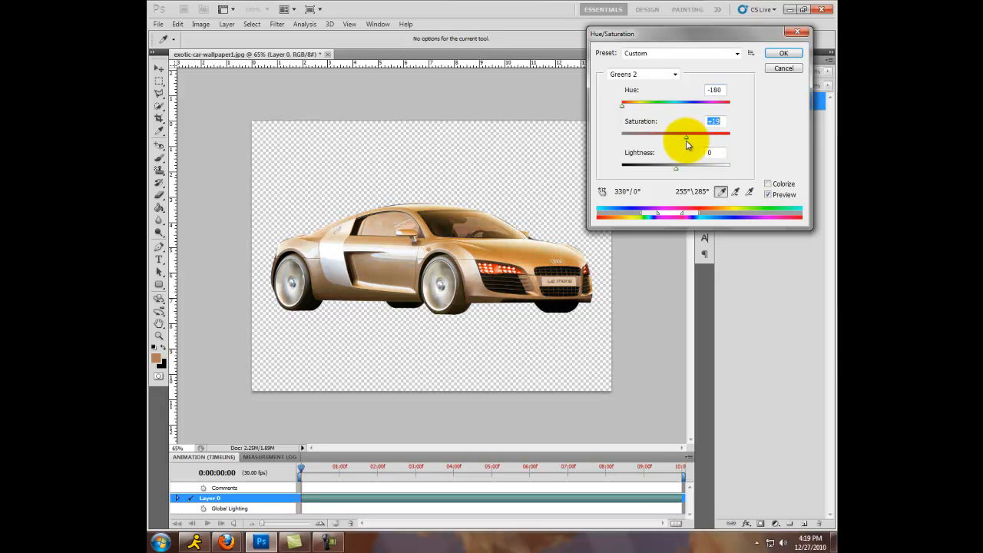
{"action": "left_click_drag", "start_coordinate": [687, 138], "coordinate": [676, 139]}
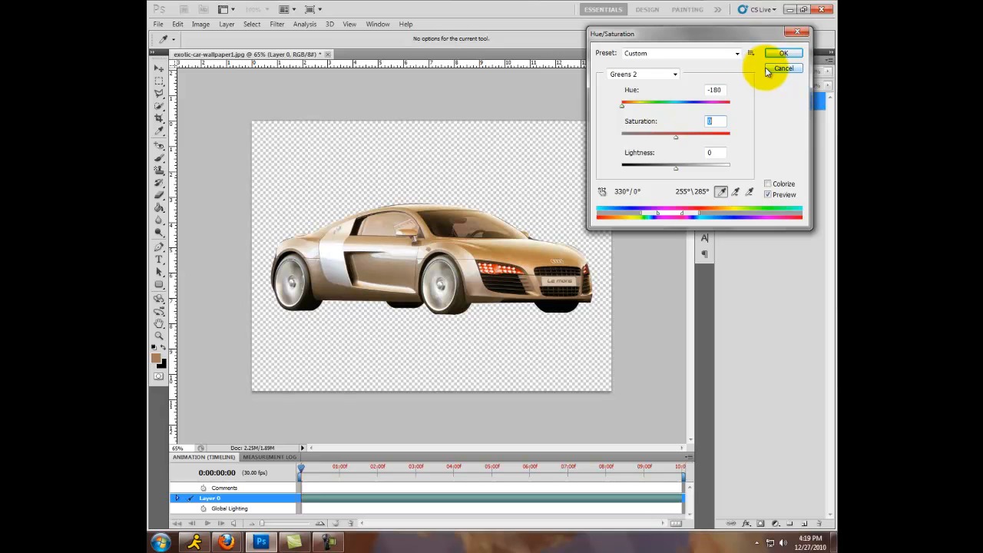
{"action": "mouse_move", "coordinate": [622, 110]}
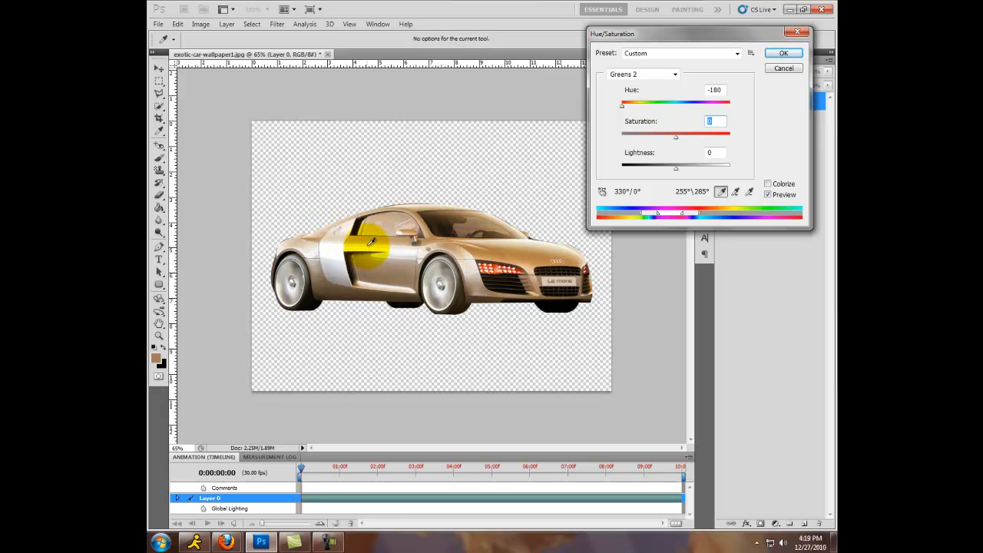
{"action": "left_click", "coordinate": [642, 73]}
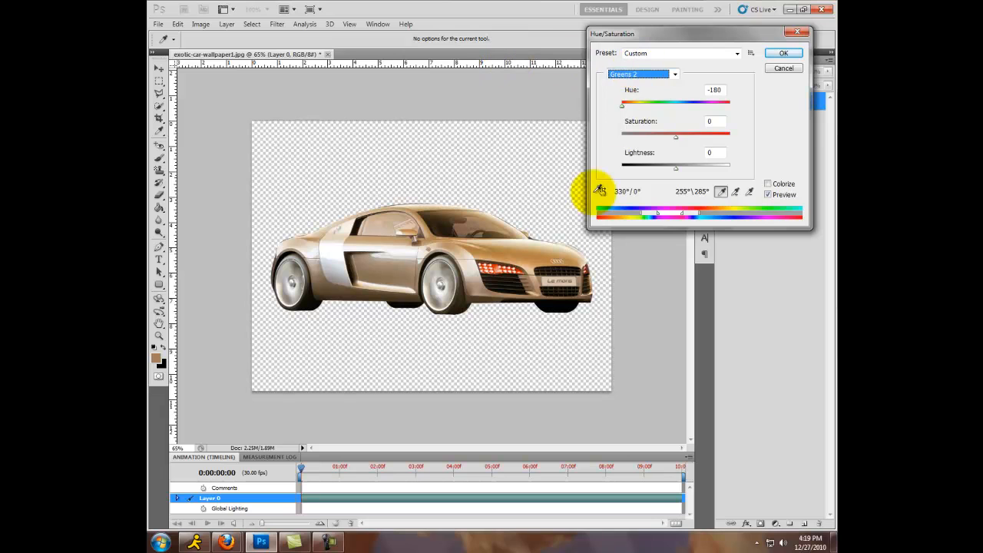
{"action": "mouse_move", "coordinate": [500, 304]}
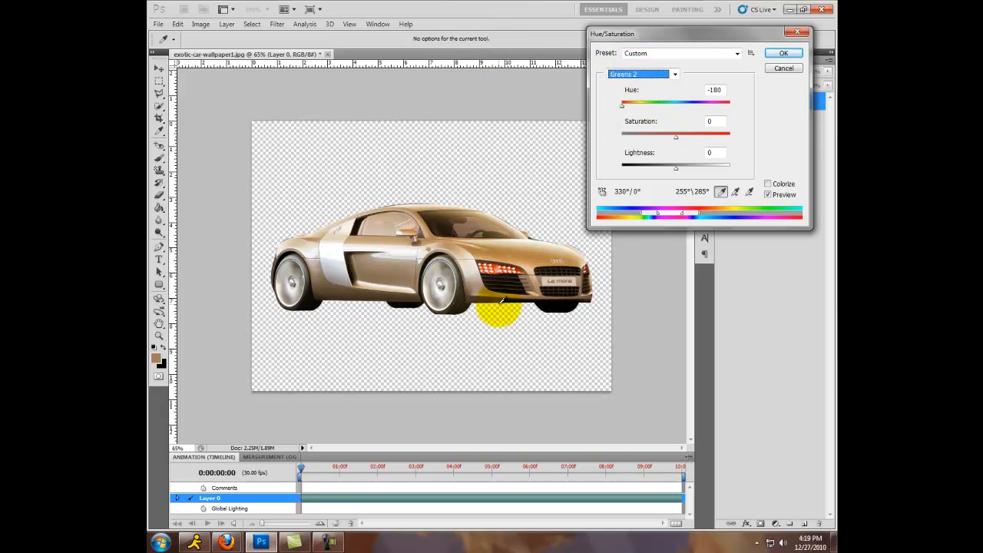